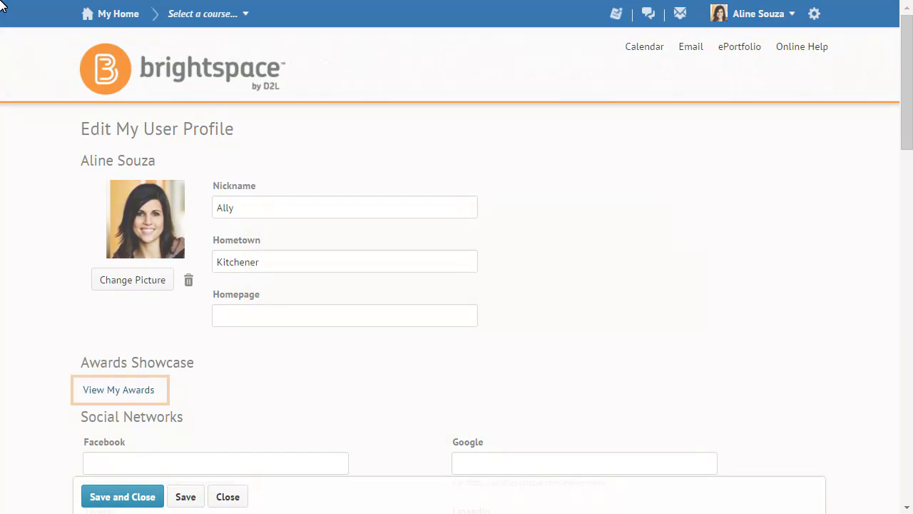
# - Open View My Awards to show the High Achiever badge earned in Astronomy 101
pyautogui.click(118, 390)
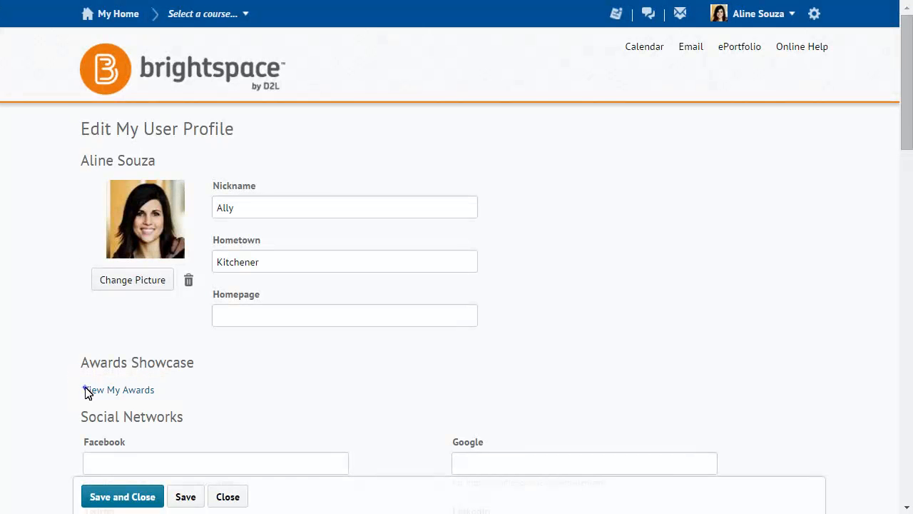
pyautogui.click(119, 389)
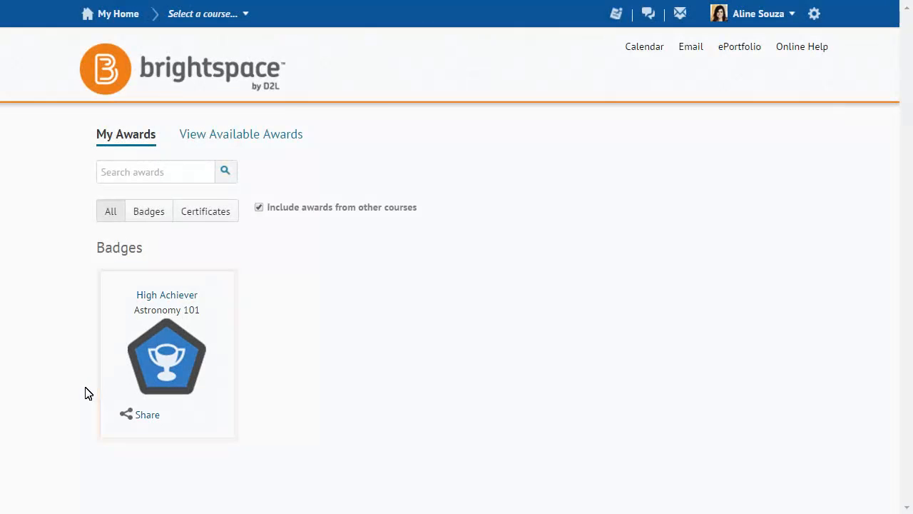
pyautogui.click(167, 357)
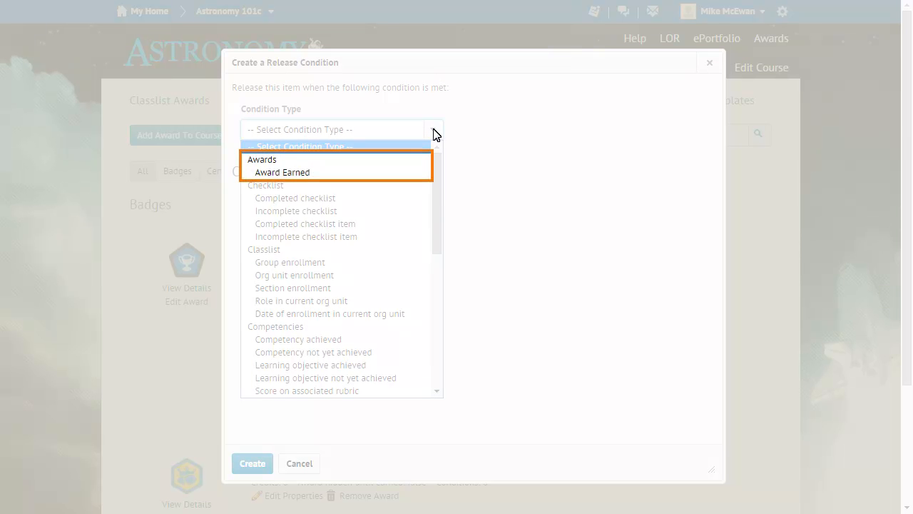
# - Set the release condition type to Award Earned and list the available awards
pyautogui.click(282, 172)
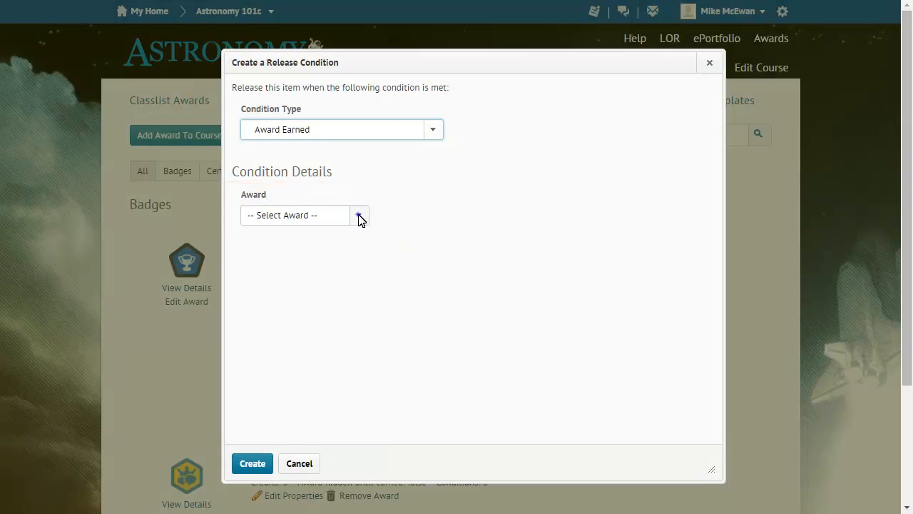
pyautogui.click(295, 215)
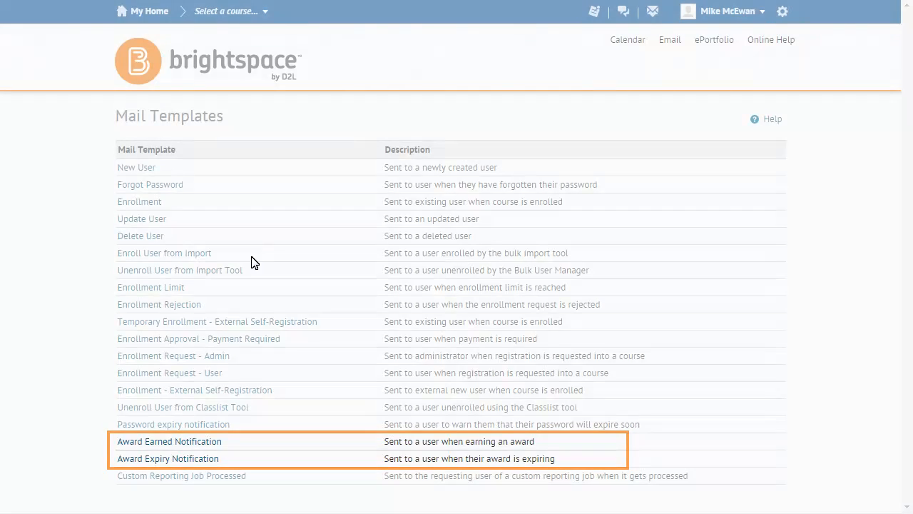
# - Open the Award Earned Notification template and scroll through its replaceable keywords
pyautogui.click(169, 441)
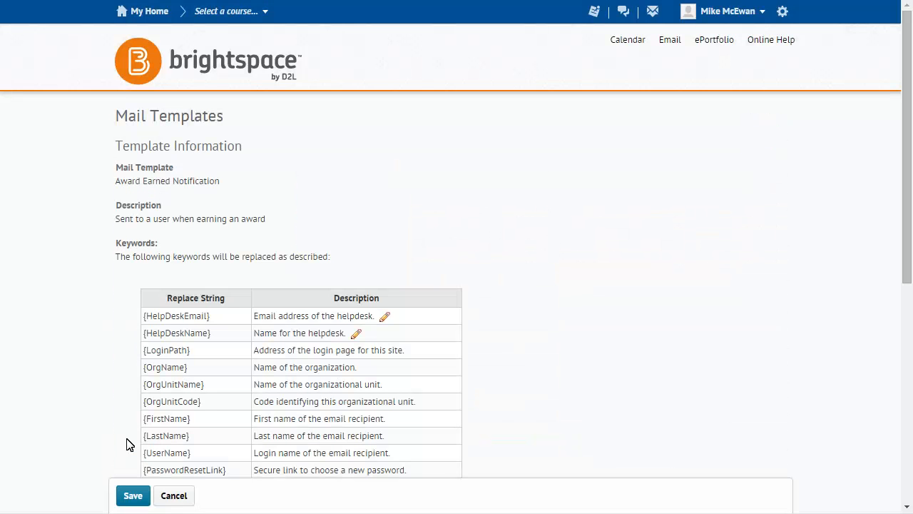
pyautogui.moveTo(890, 466)
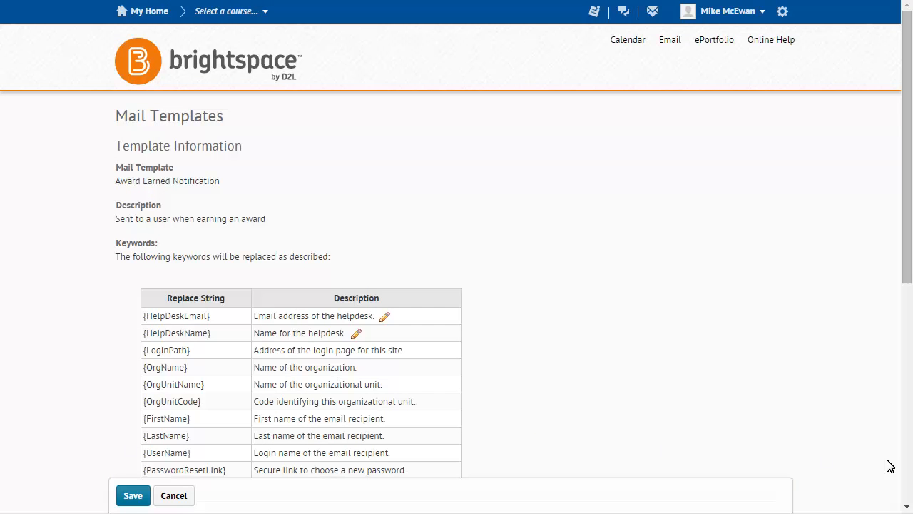
pyautogui.scroll(-3)
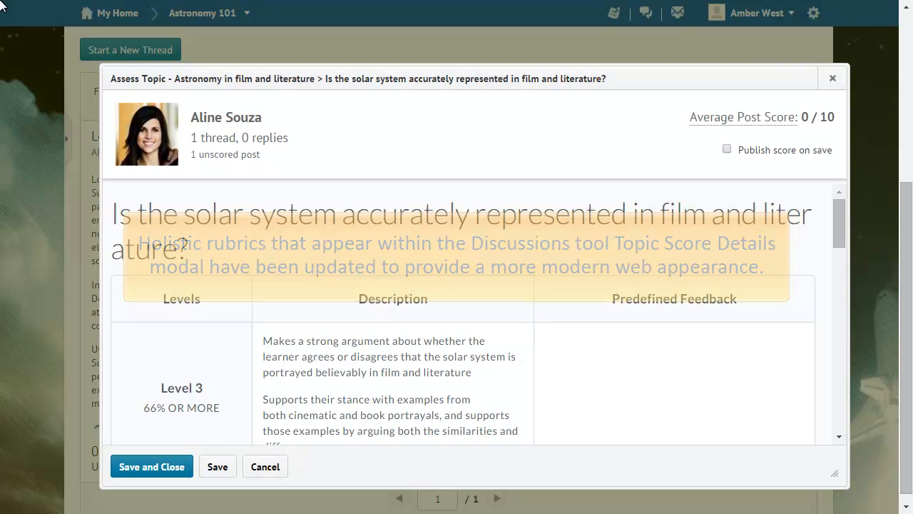
pyautogui.scroll(-3)
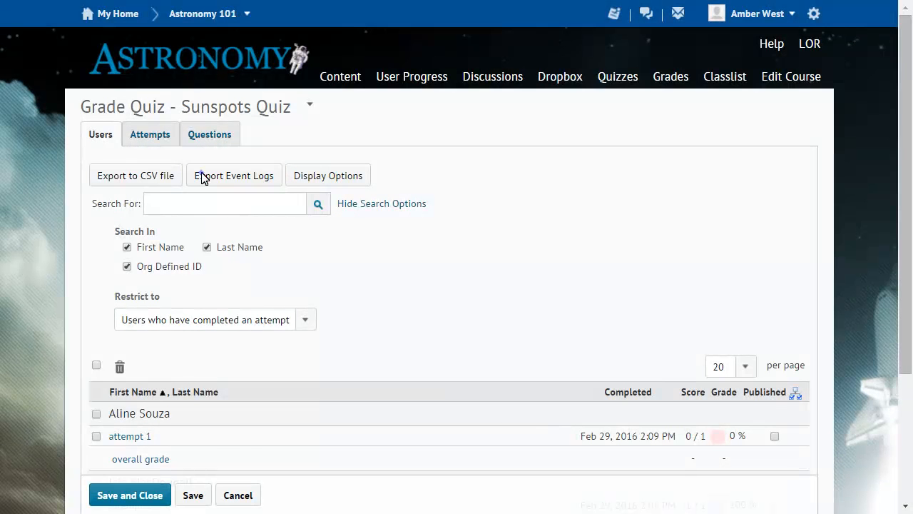
# - Export the Sunspots Quiz event logs to CSV and open the file in Excel
pyautogui.click(135, 175)
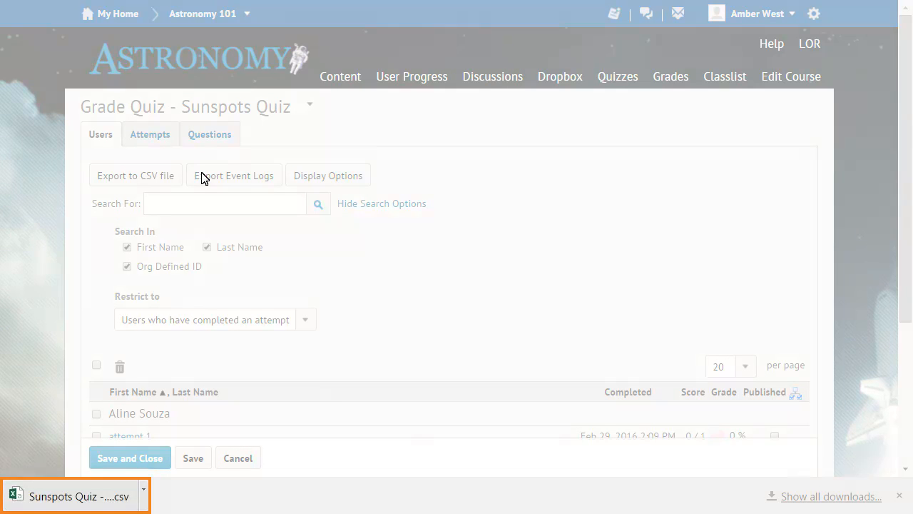
pyautogui.click(79, 496)
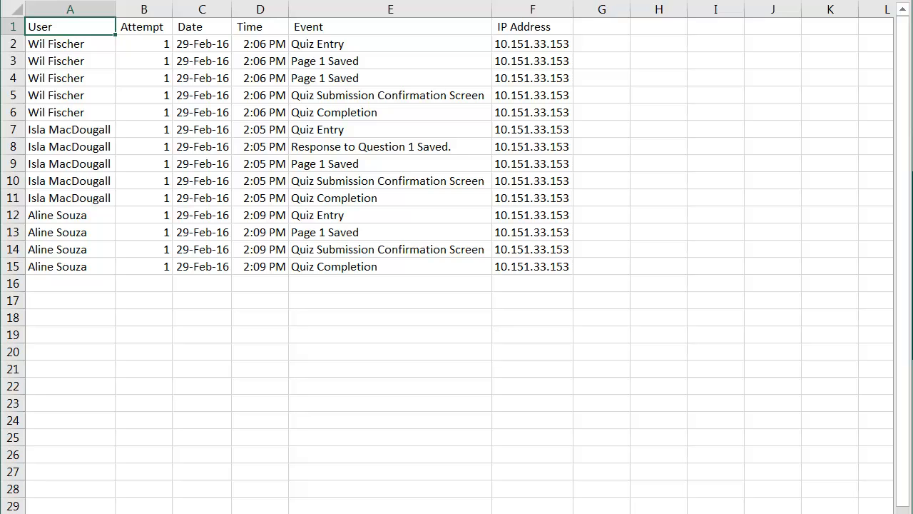
pyautogui.click(533, 10)
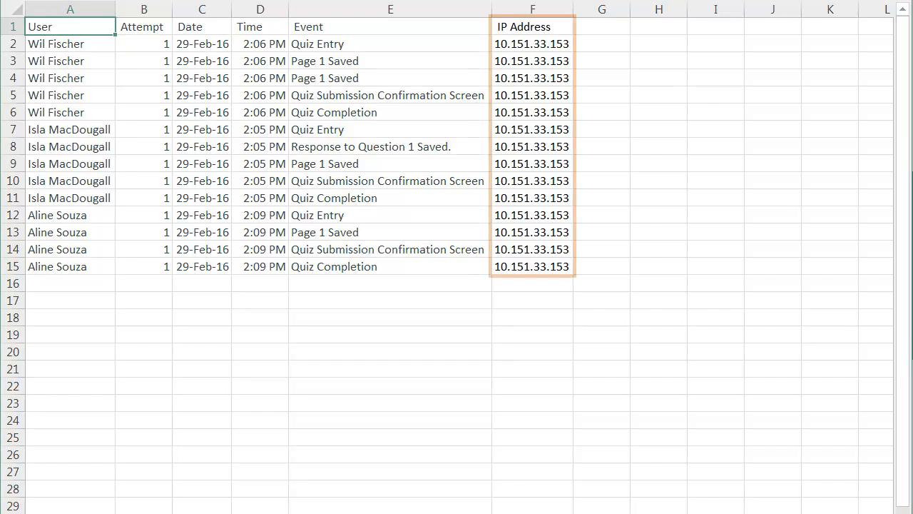